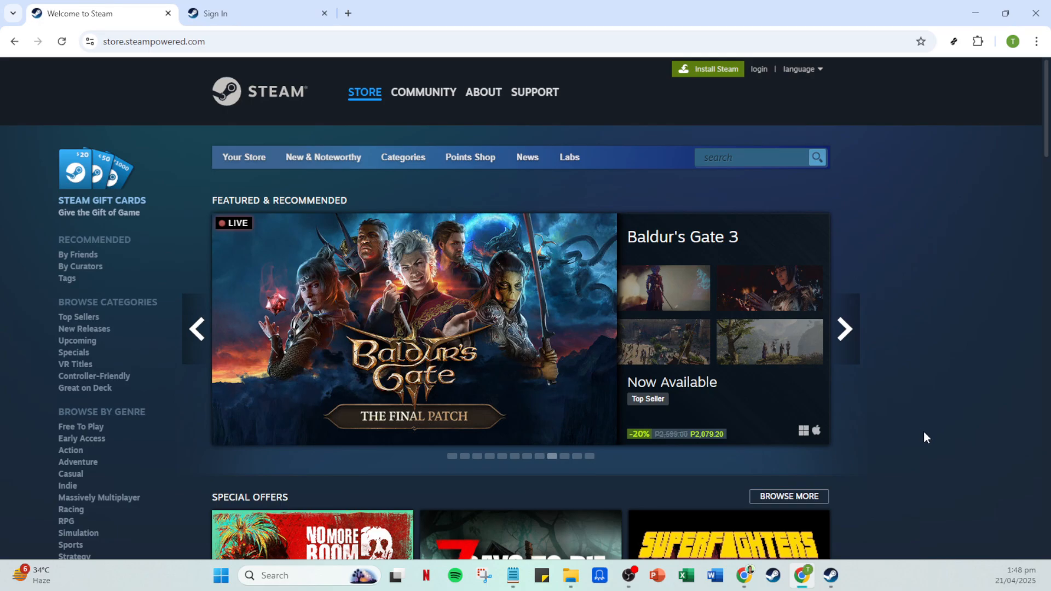
pyautogui.moveTo(930, 438)
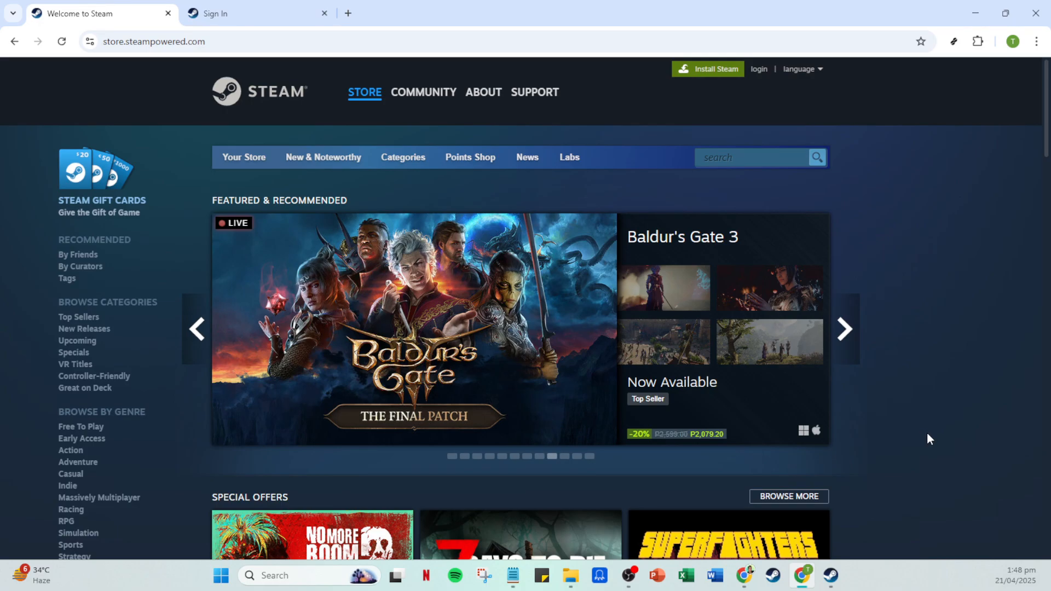
pyautogui.moveTo(942, 443)
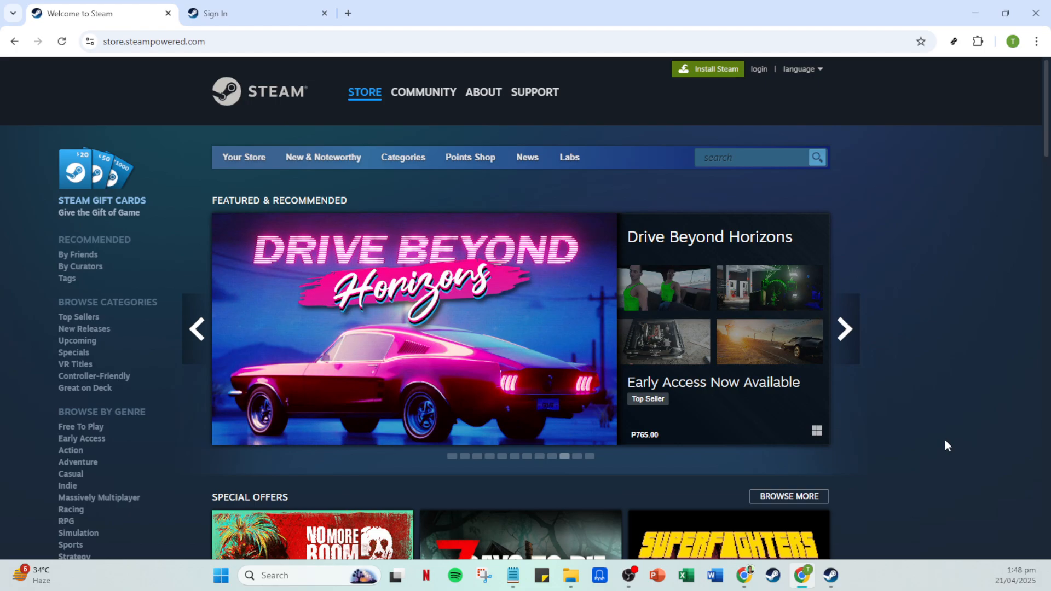
pyautogui.moveTo(967, 449)
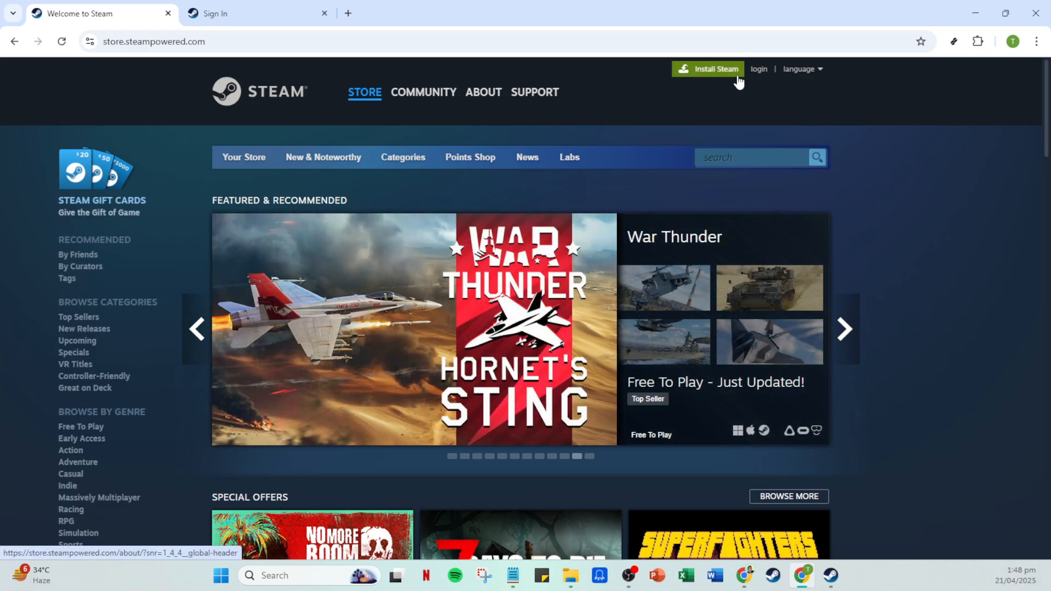
pyautogui.moveTo(757, 71)
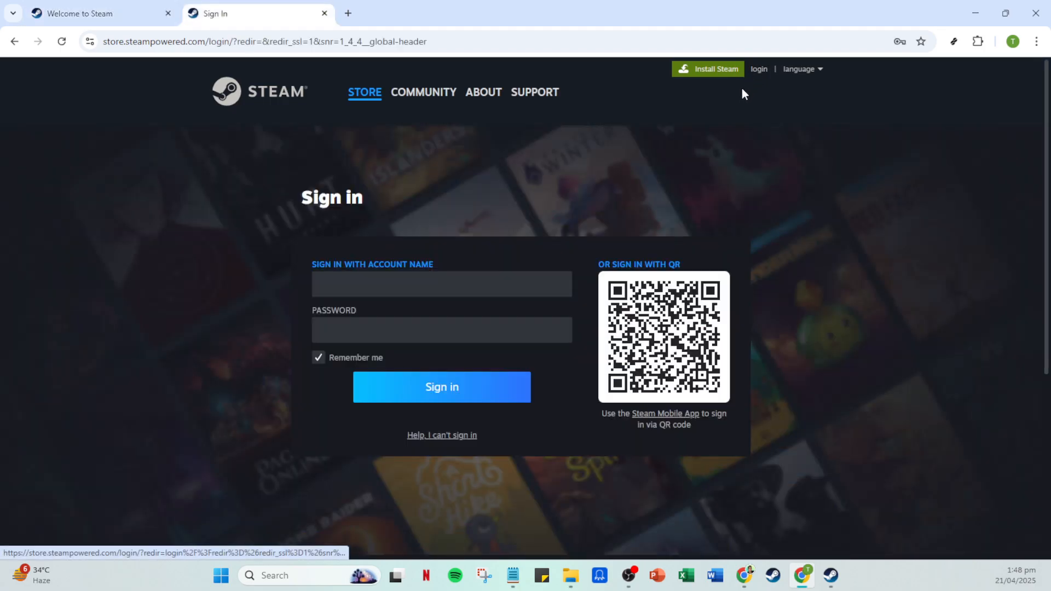
pyautogui.moveTo(970, 259)
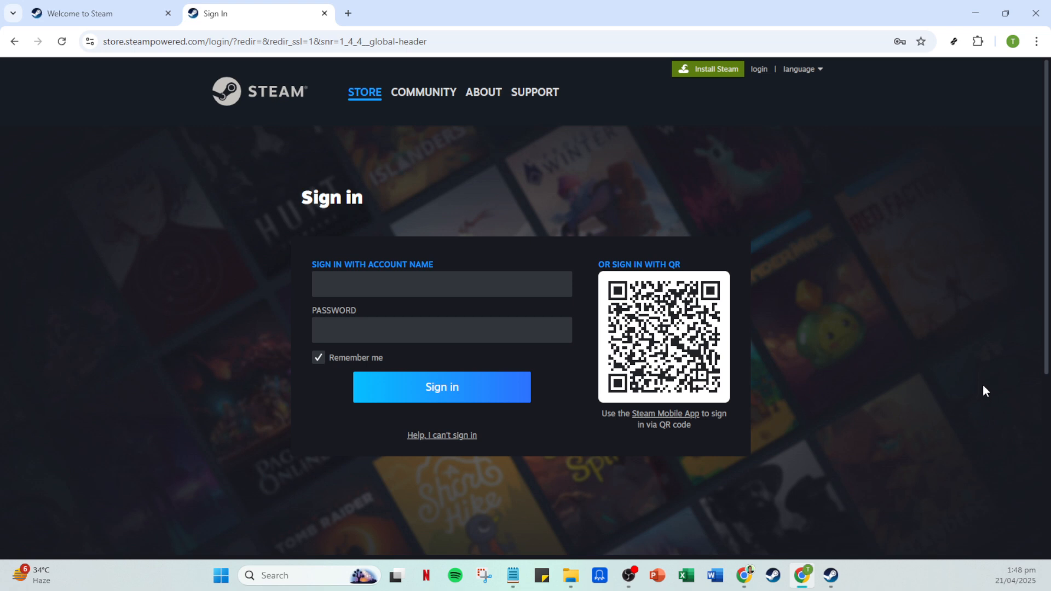
pyautogui.moveTo(958, 386)
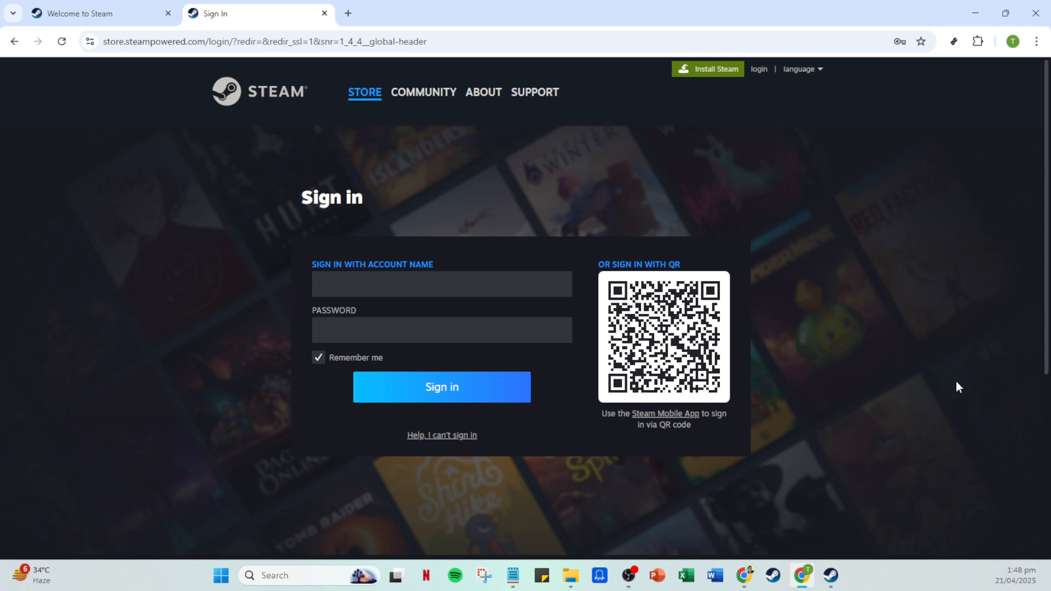
pyautogui.moveTo(926, 588)
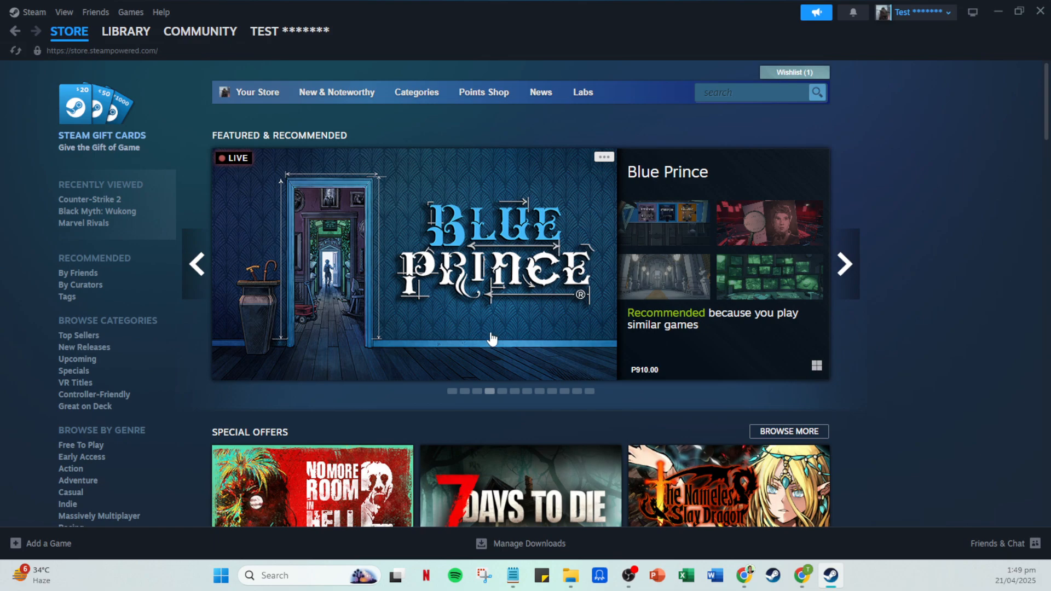
pyautogui.moveTo(929, 327)
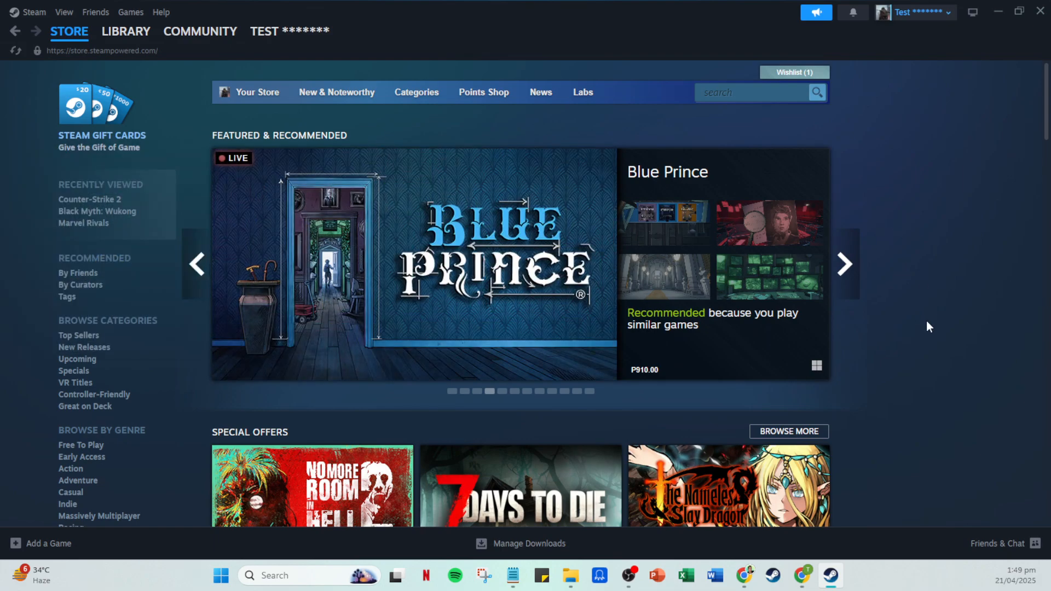
# Bring the Steam desktop client forward and open its top-left Steam menu
pyautogui.click(200, 30)
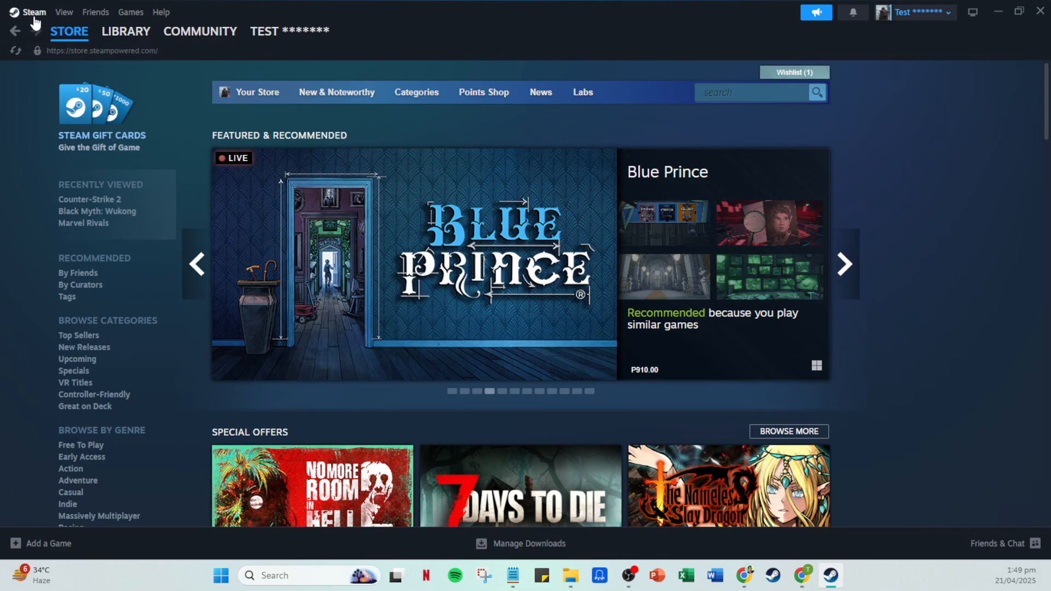
pyautogui.click(31, 12)
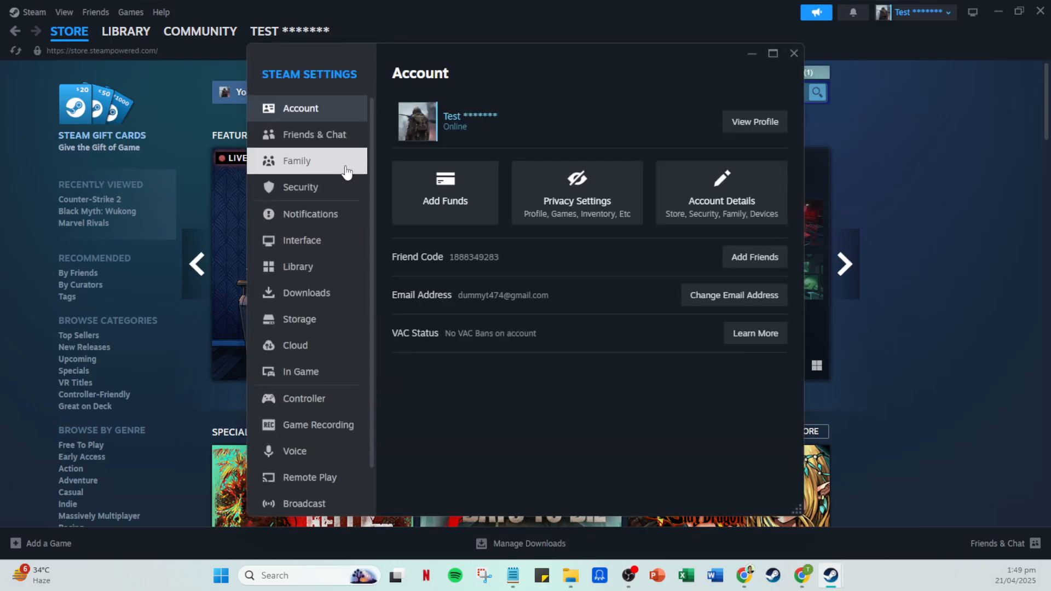
pyautogui.moveTo(294, 168)
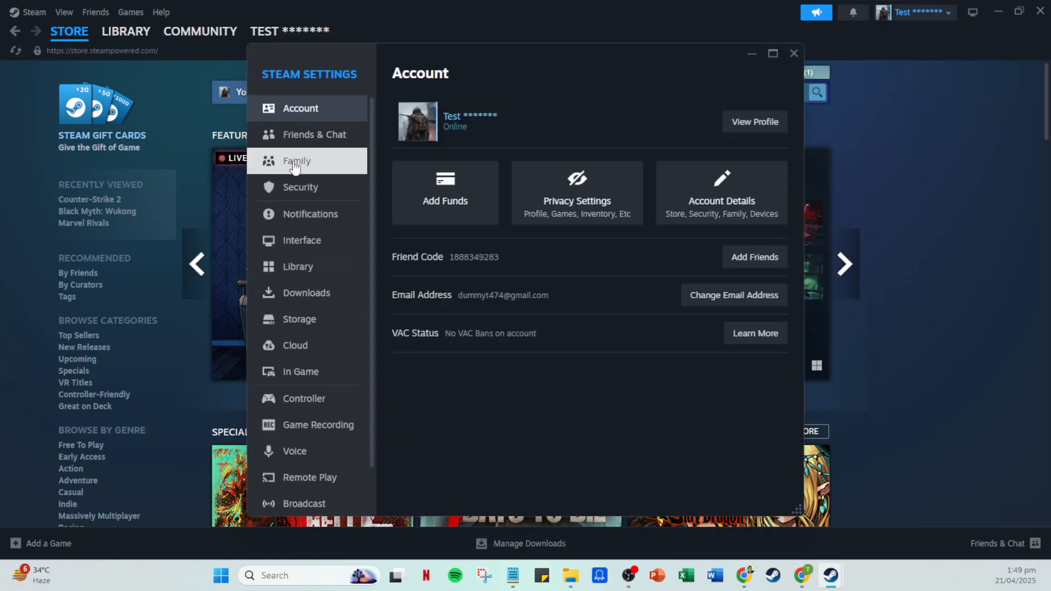
pyautogui.click(296, 161)
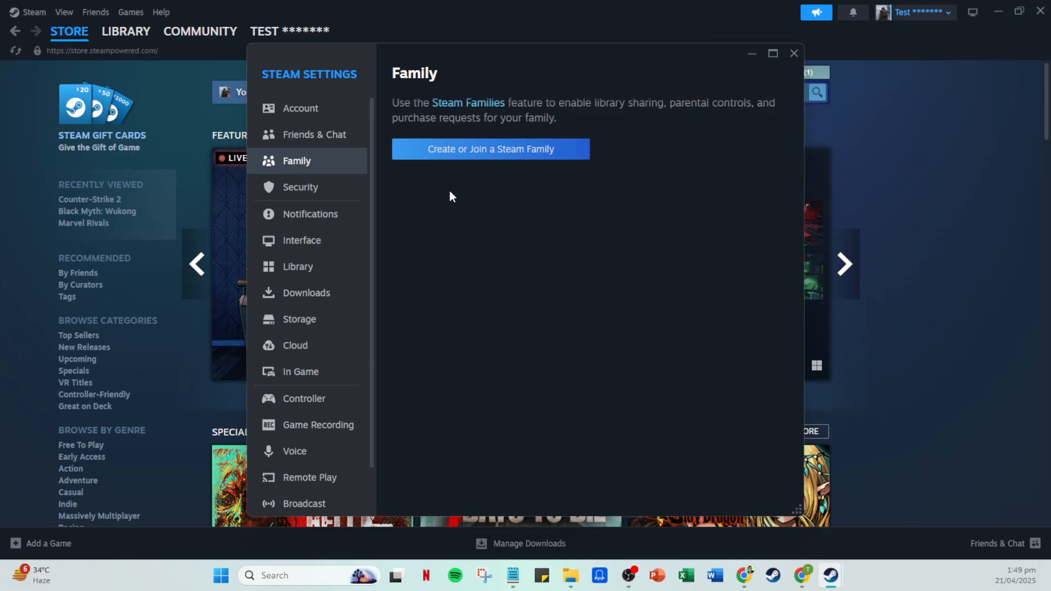
pyautogui.moveTo(495, 208)
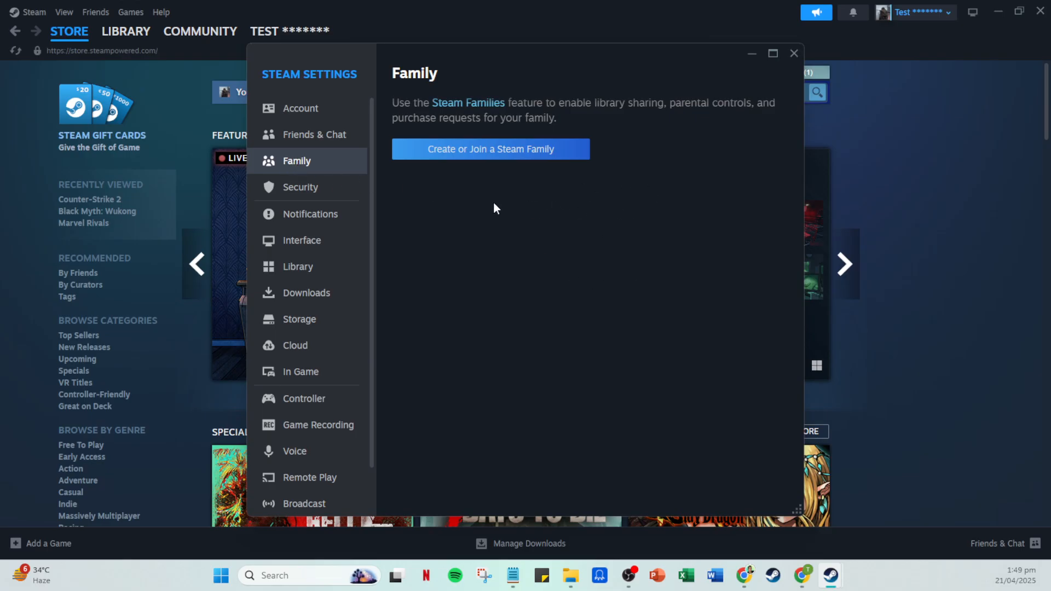
pyautogui.moveTo(504, 211)
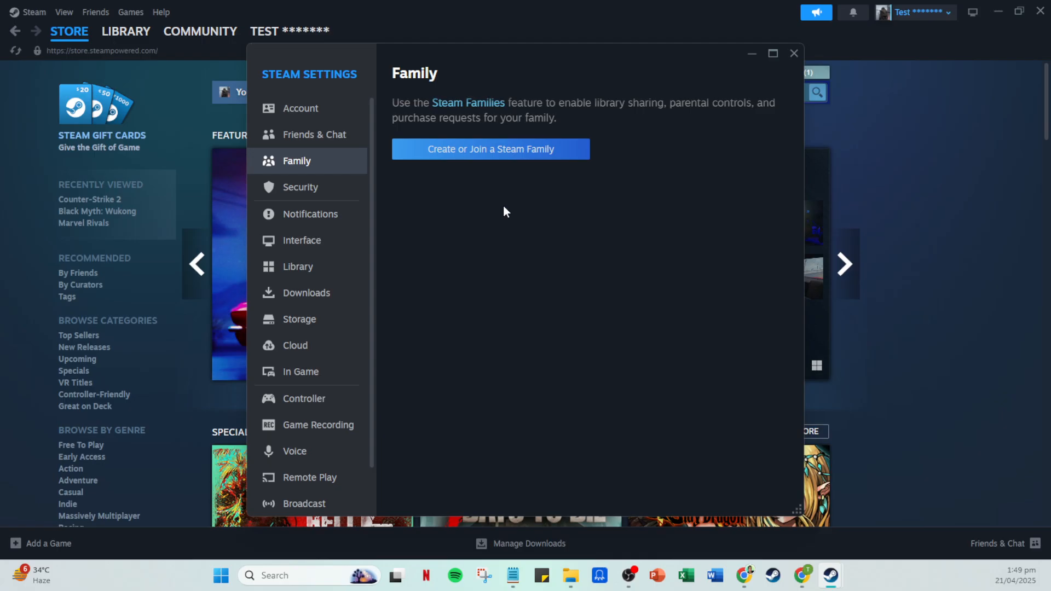
pyautogui.moveTo(486, 206)
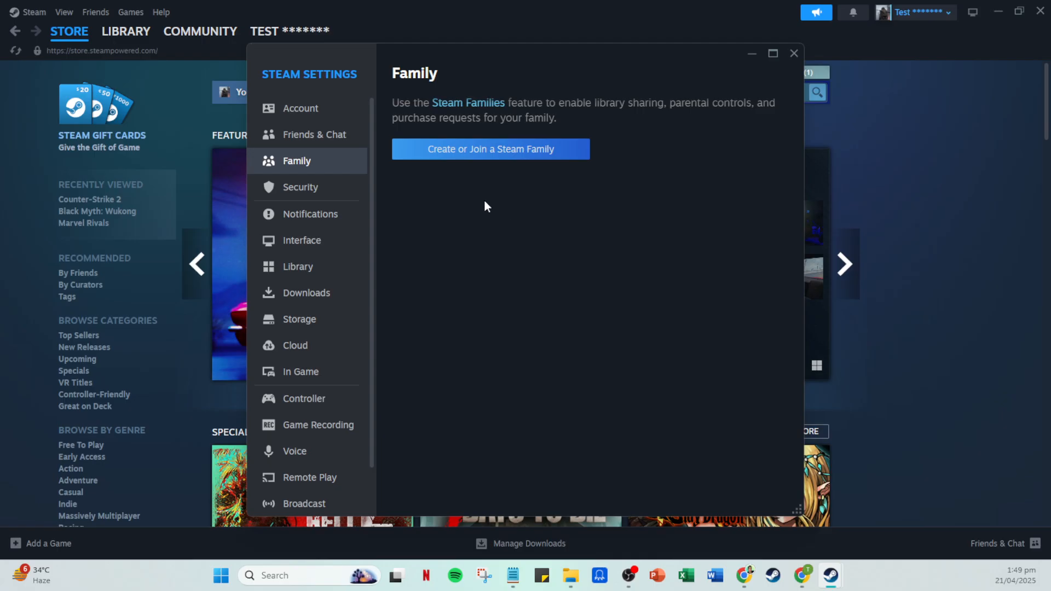
pyautogui.moveTo(675, 186)
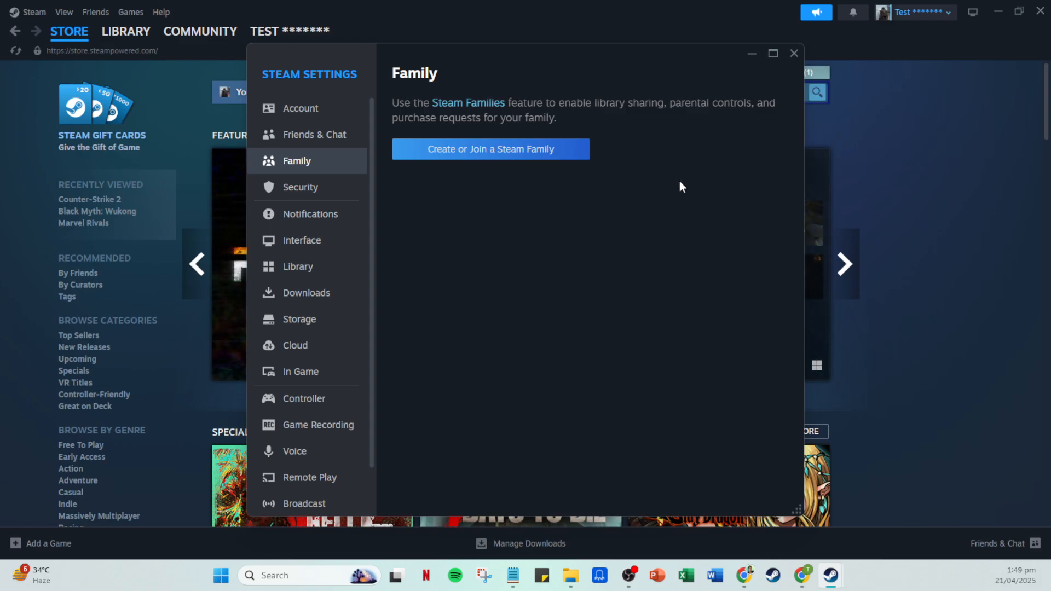
pyautogui.moveTo(709, 176)
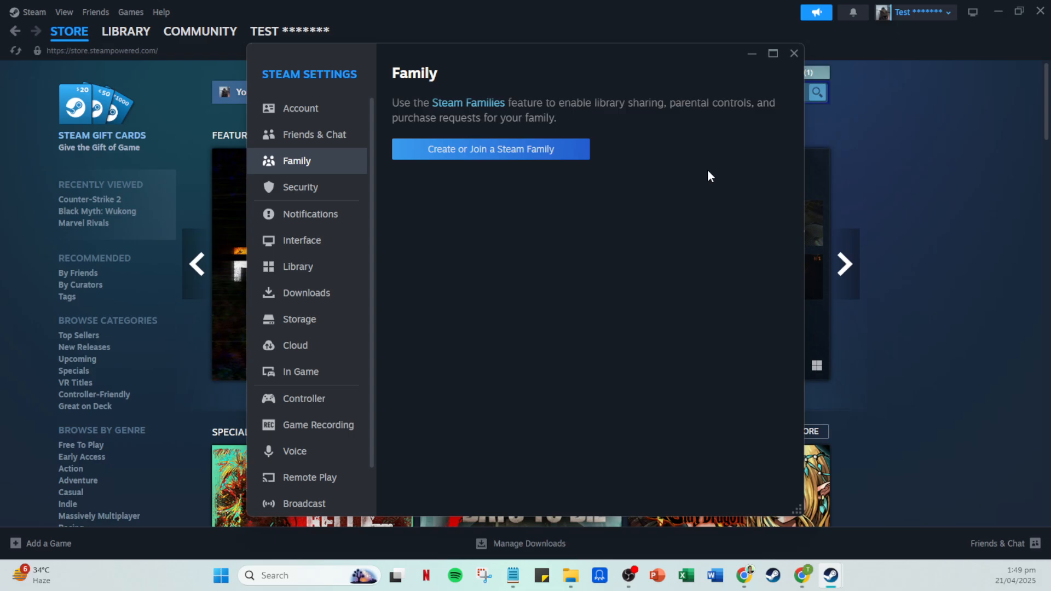
pyautogui.moveTo(623, 225)
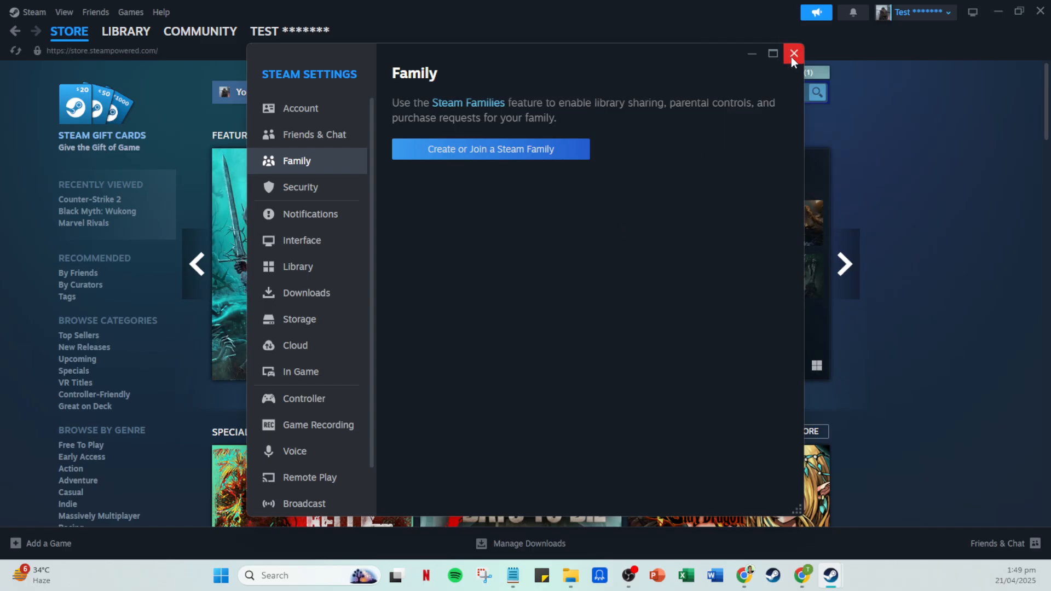
pyautogui.click(794, 54)
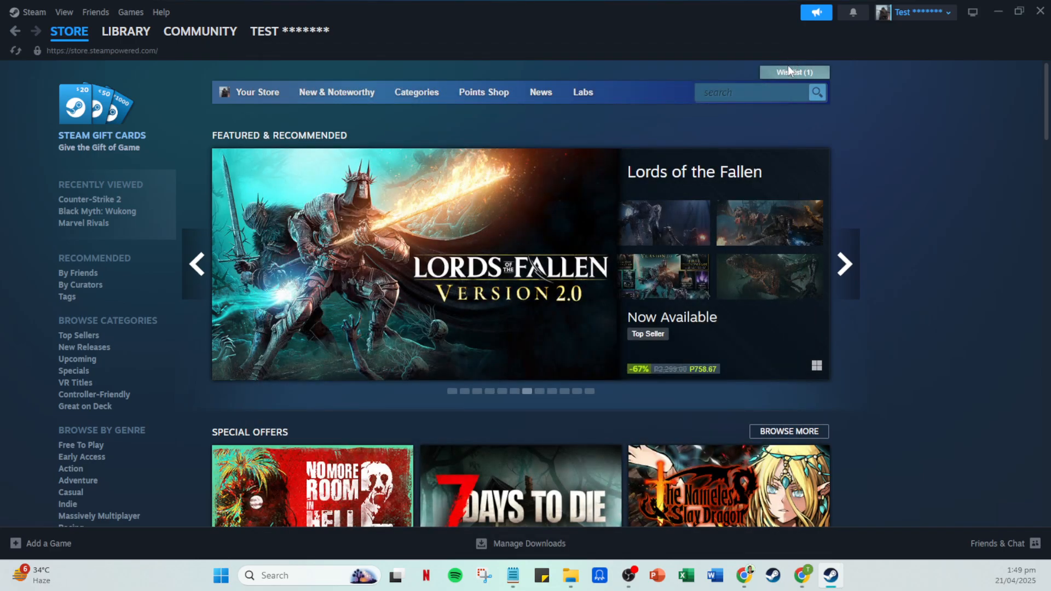
pyautogui.moveTo(107, 107)
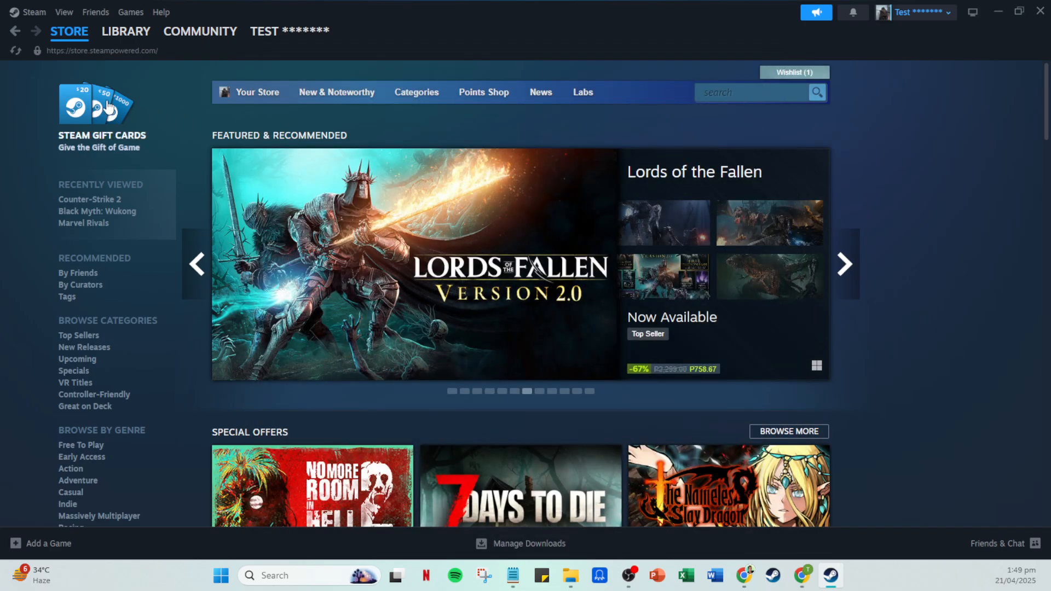
pyautogui.moveTo(160, 12)
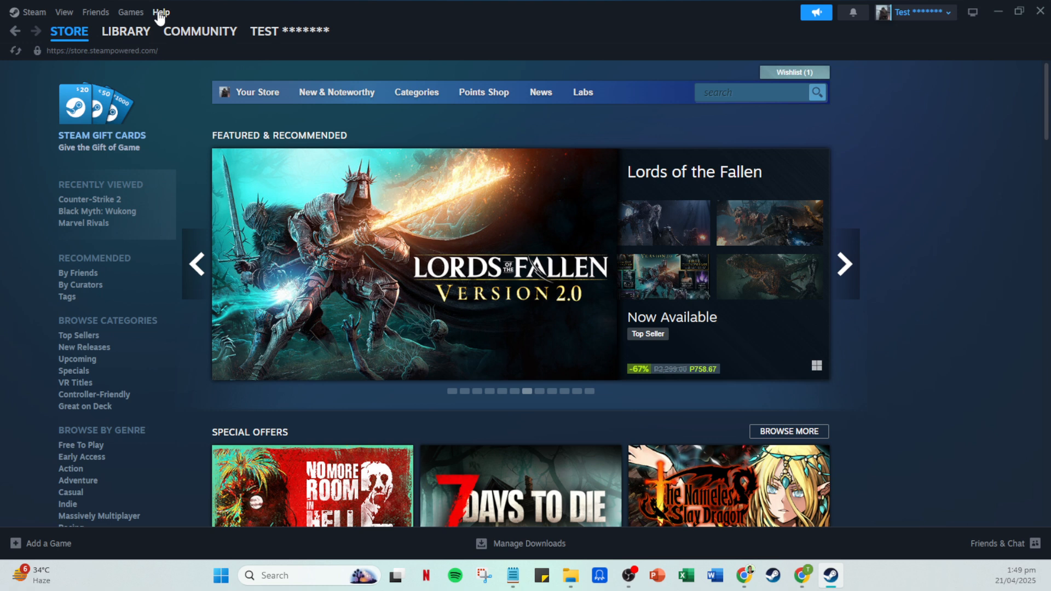
# Open the Steam Support help site from the Help menu
pyautogui.click(161, 13)
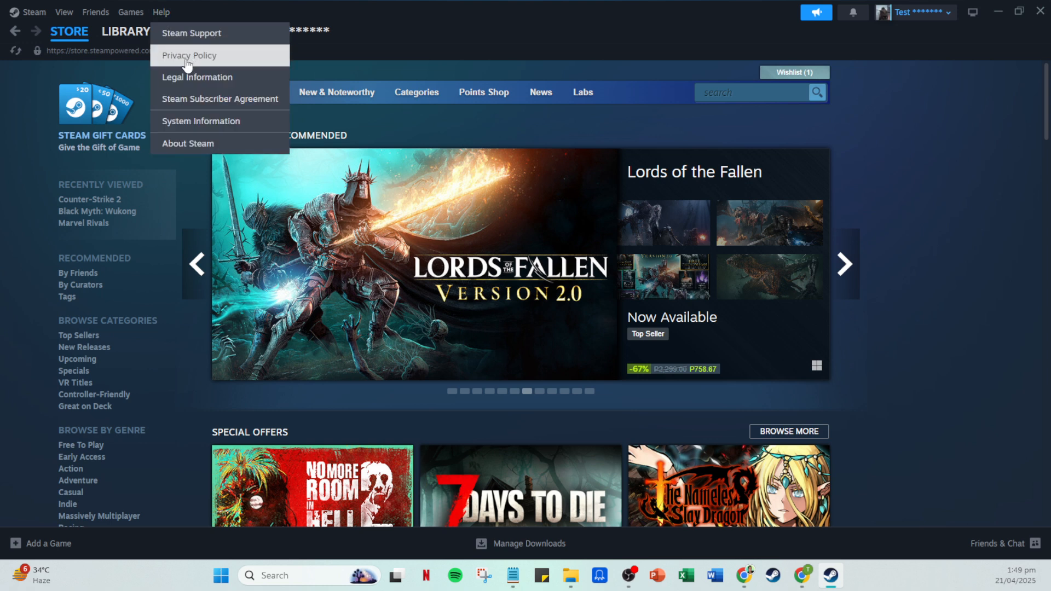
pyautogui.click(199, 32)
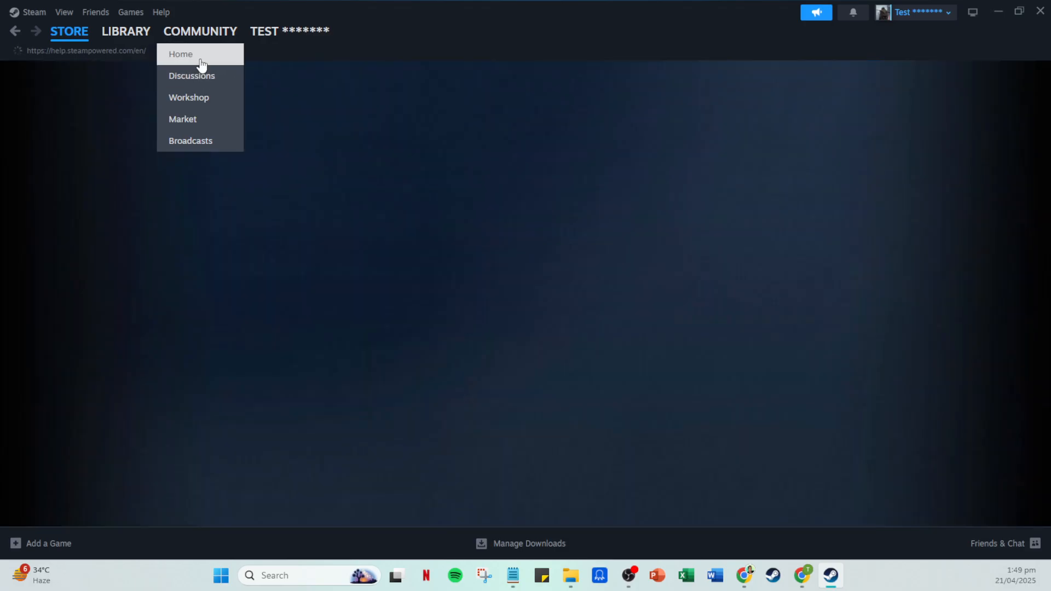
# Choose the Steam Family issue and open its Contact Steam Support form
pyautogui.click(180, 55)
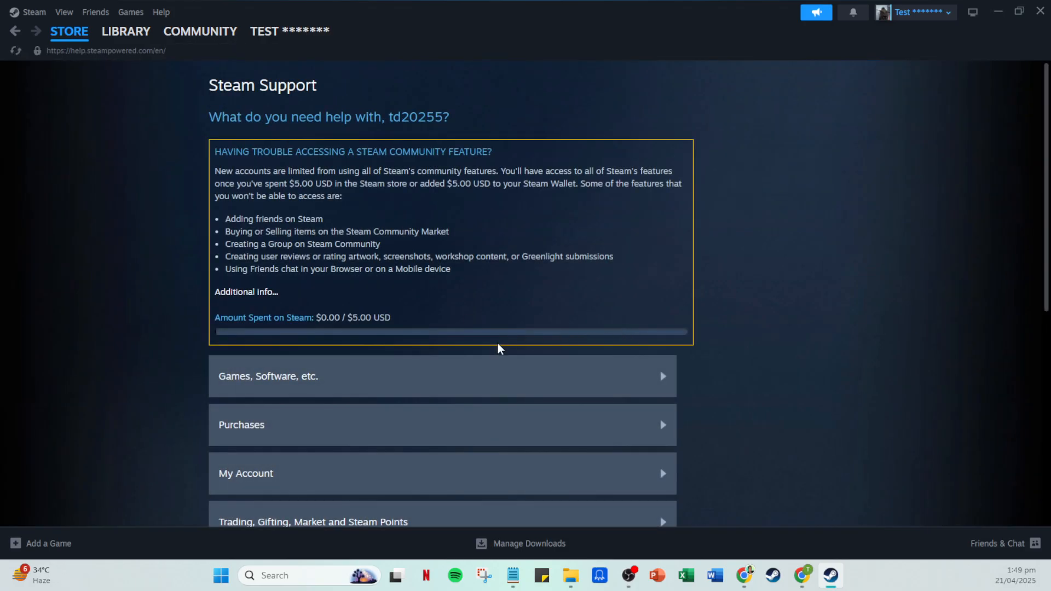
pyautogui.scroll(-3)
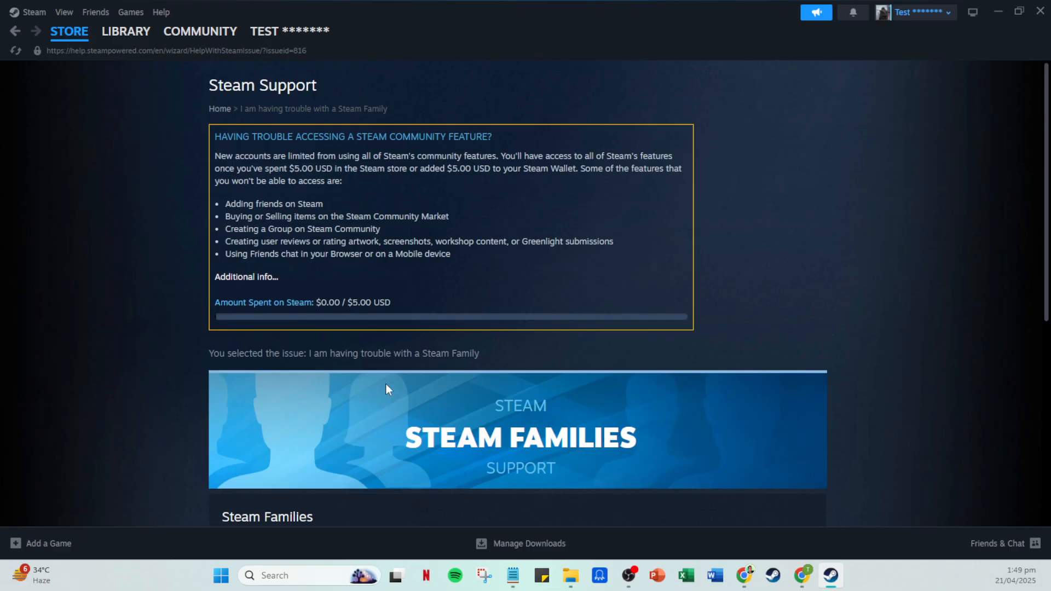
pyautogui.scroll(-3)
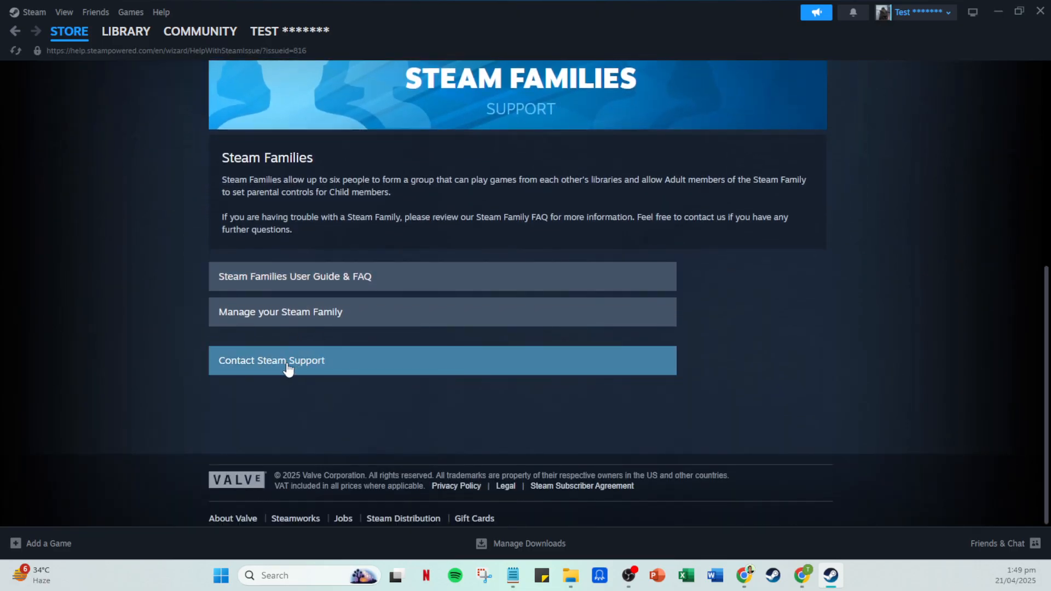
pyautogui.click(271, 360)
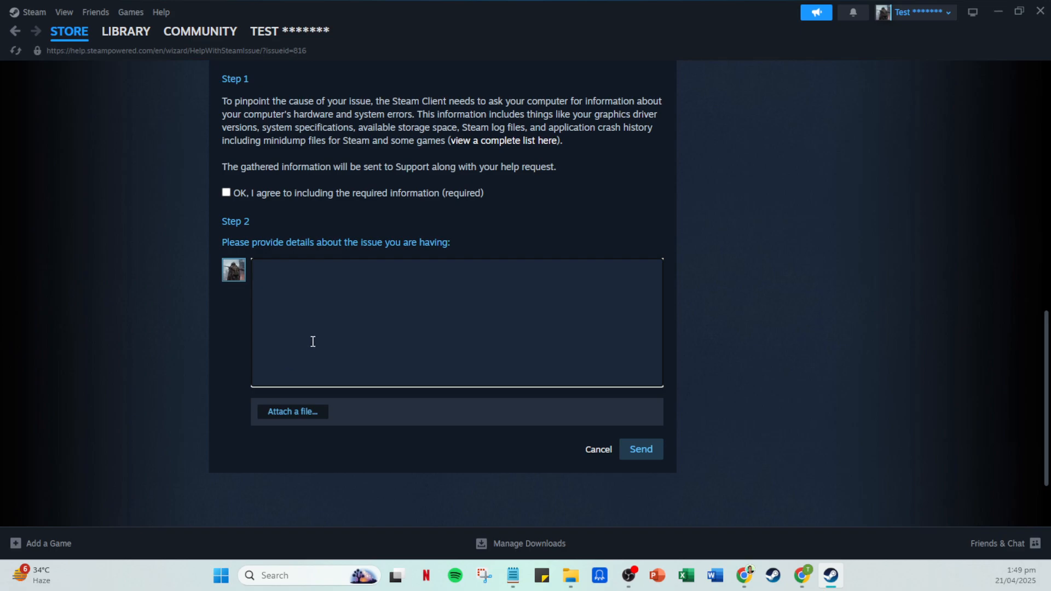
pyautogui.moveTo(327, 326)
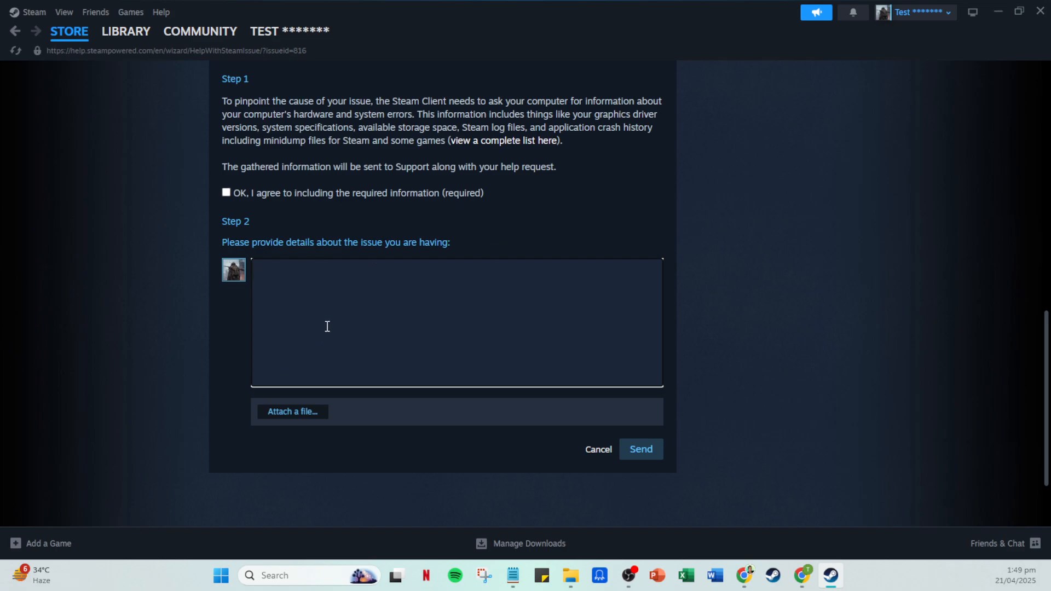
pyautogui.moveTo(335, 404)
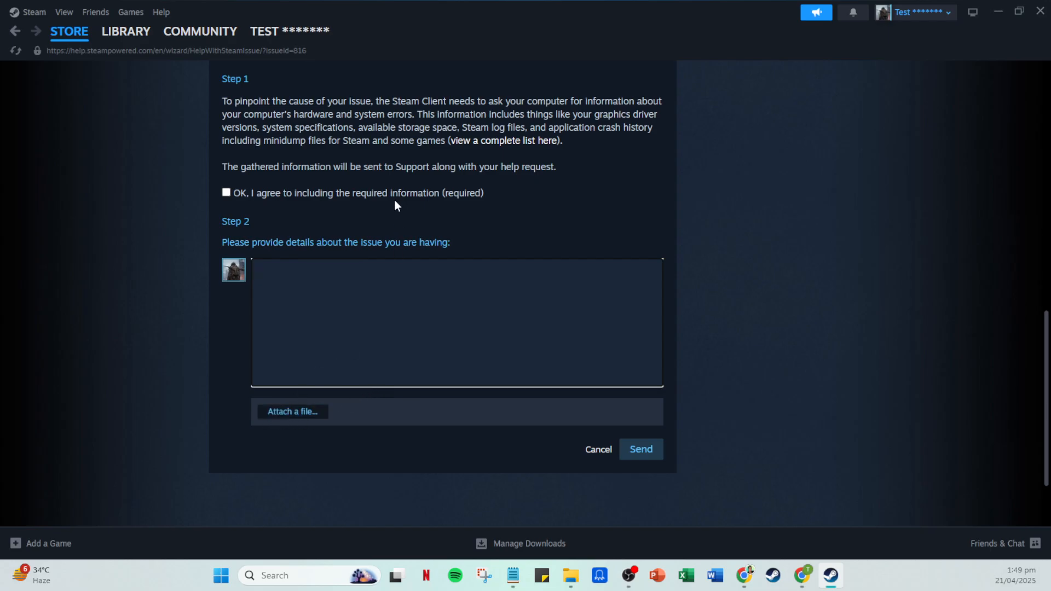
pyautogui.click(455, 322)
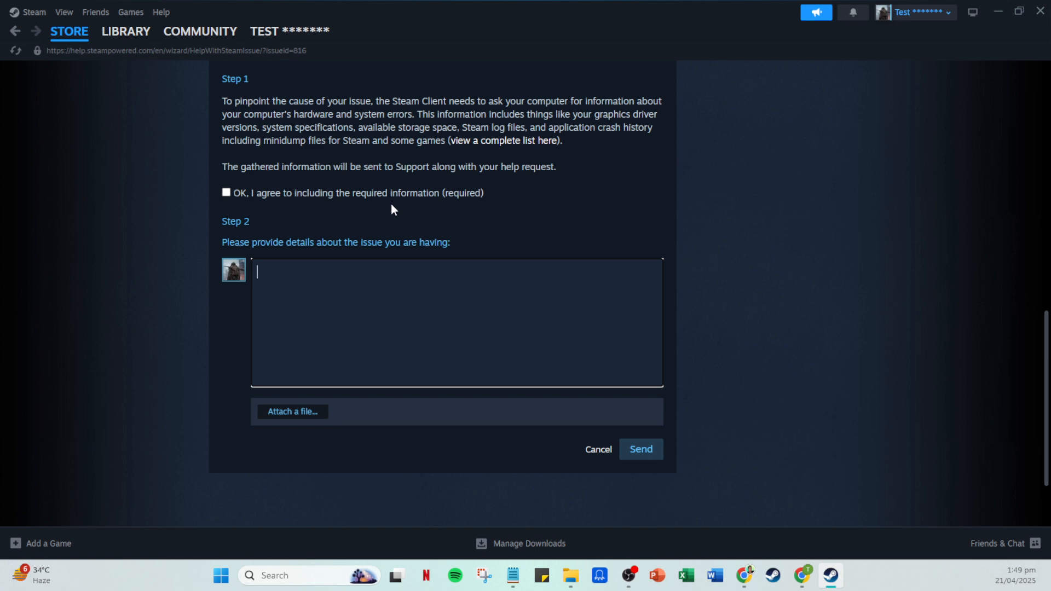